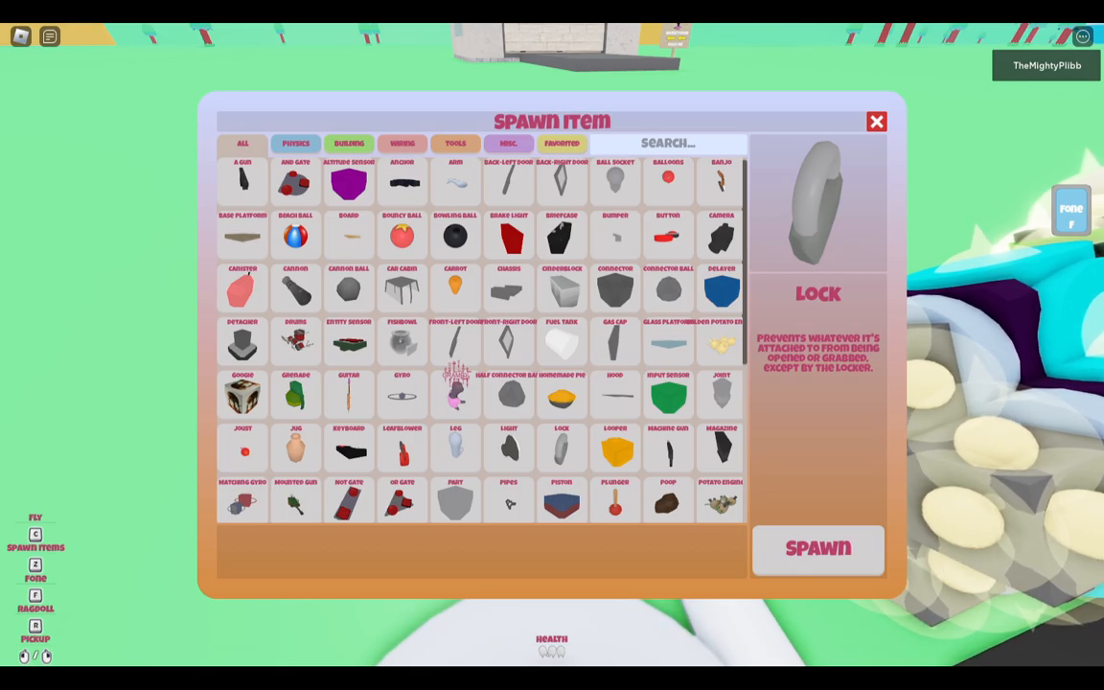
# Close the Spawn Item catalog and bring up the Fone beside the thruster build.
pyautogui.click(816, 548)
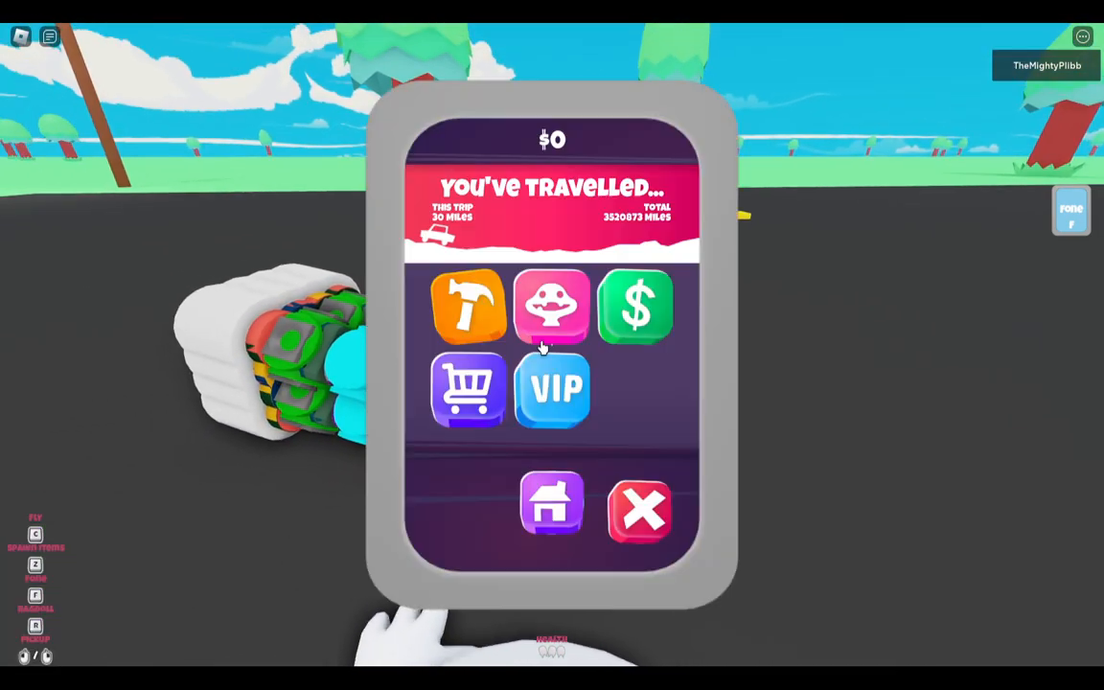
# Browse the Spawn Items catalog from the Fone, then close it.
pyautogui.click(642, 508)
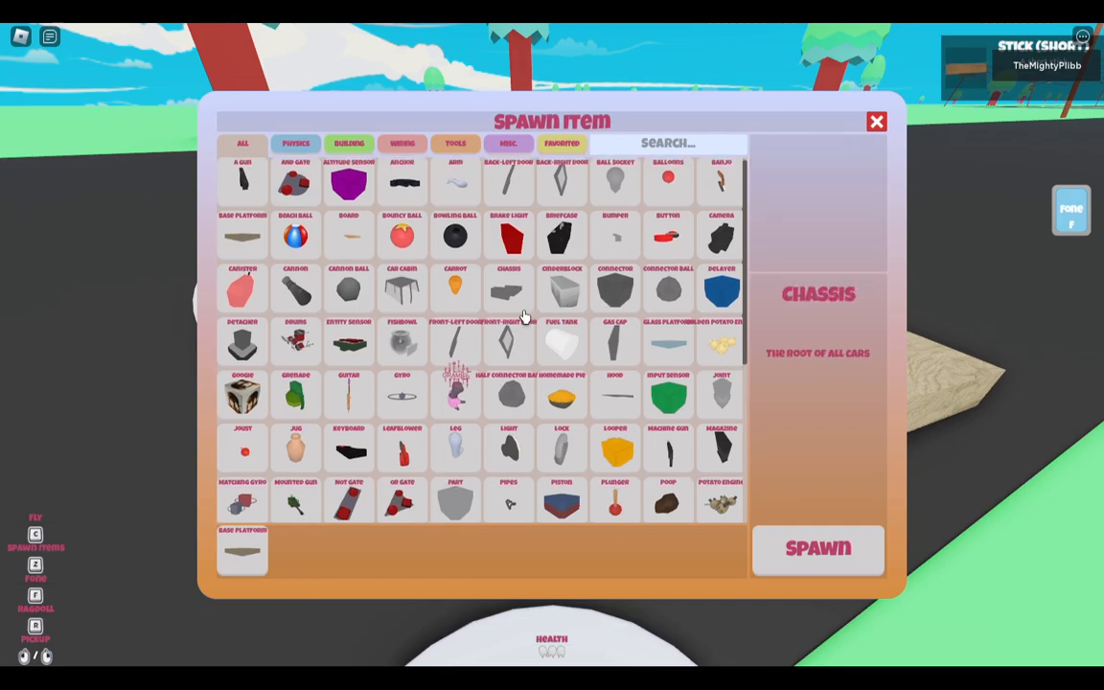
pyautogui.click(818, 548)
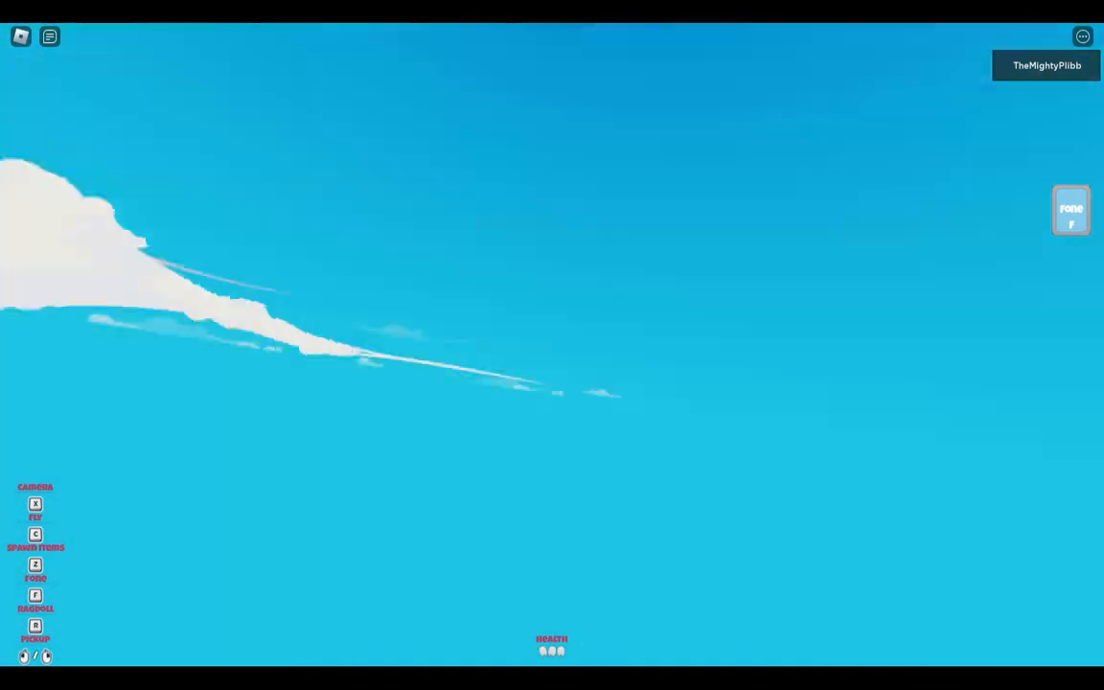
# Open the Fone while airborne, fly back to the spawn house, and reopen the Fone.
pyautogui.click(1071, 209)
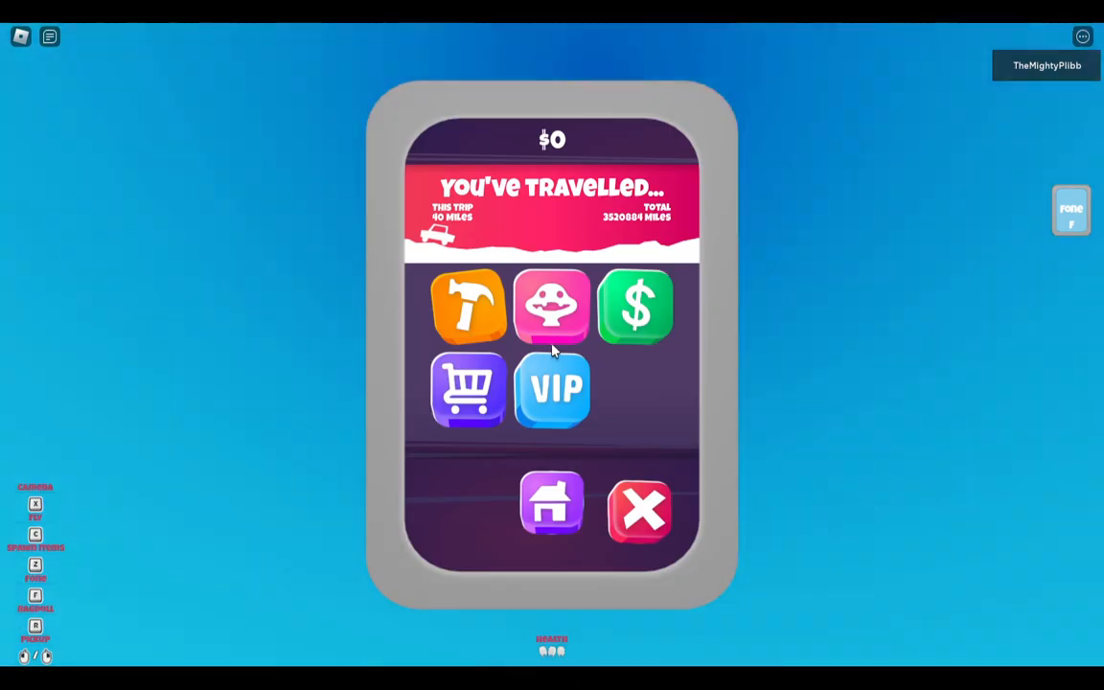
pyautogui.click(641, 509)
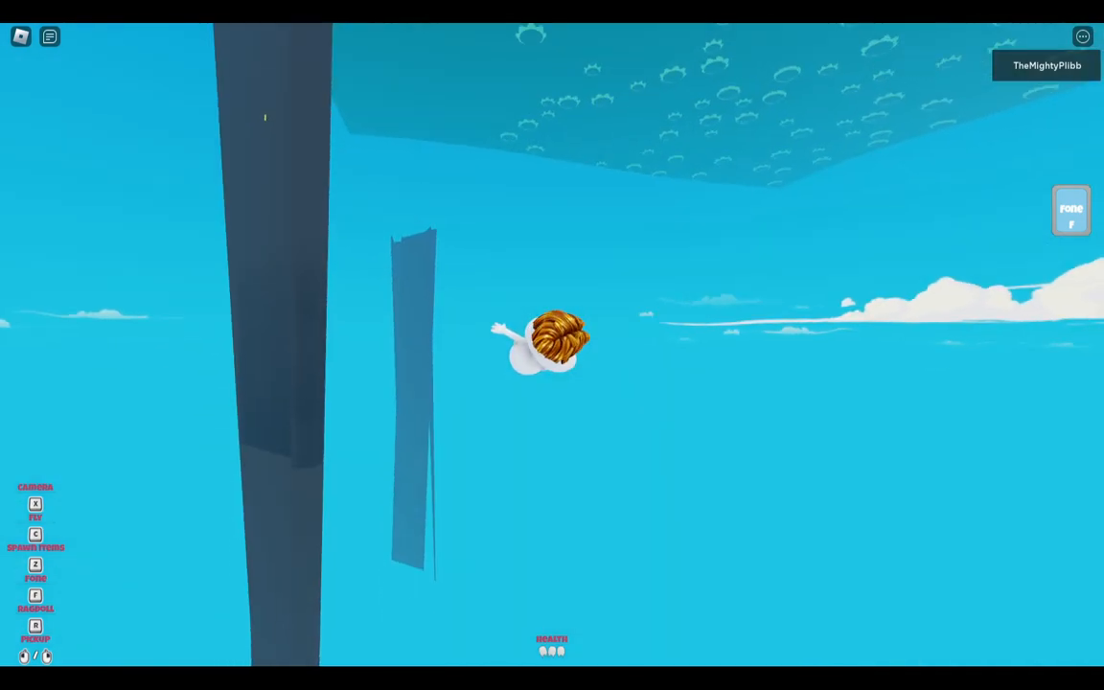
pyautogui.press('Escape')
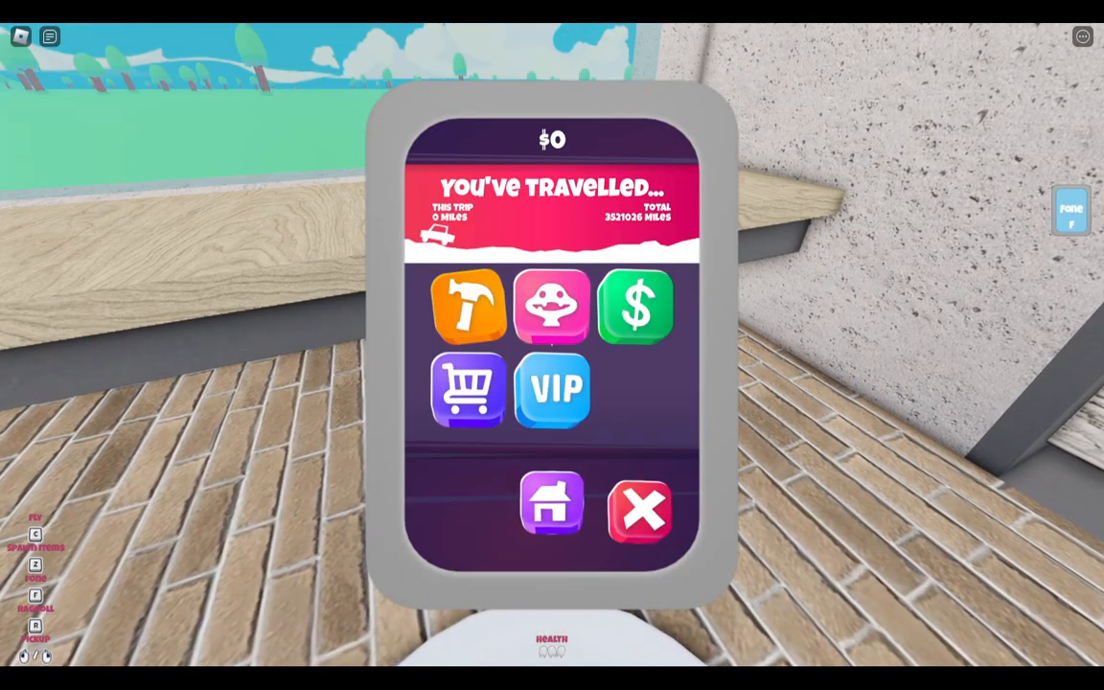
# Open Creations from the Fone and load the F-105D plane into the world.
pyautogui.click(640, 511)
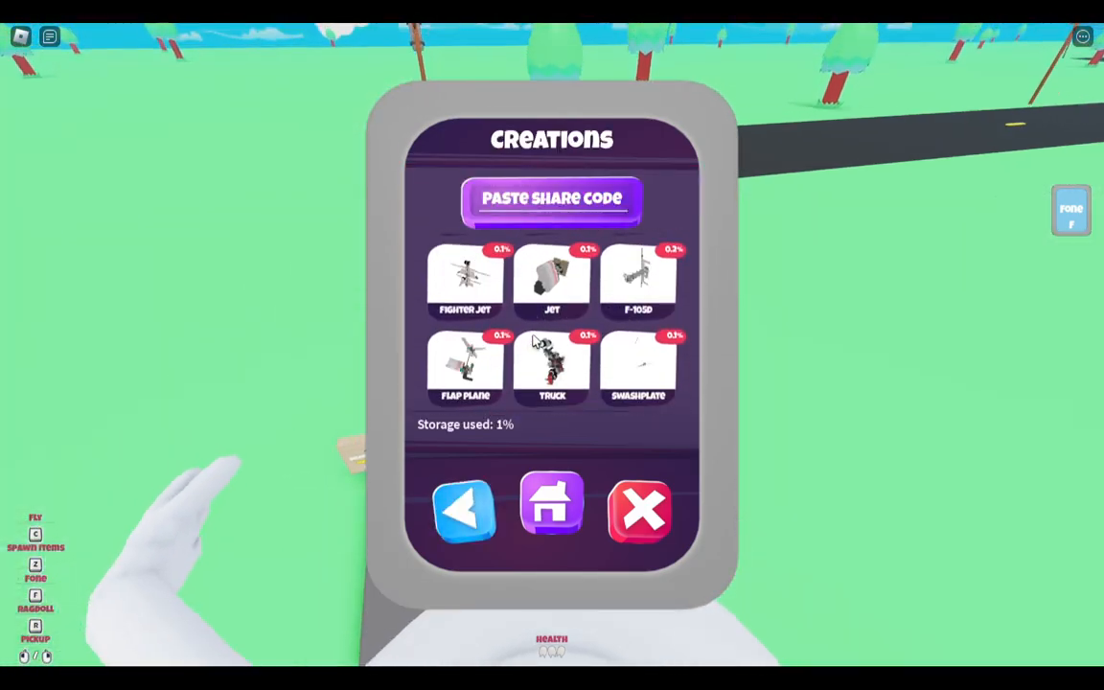
pyautogui.click(638, 278)
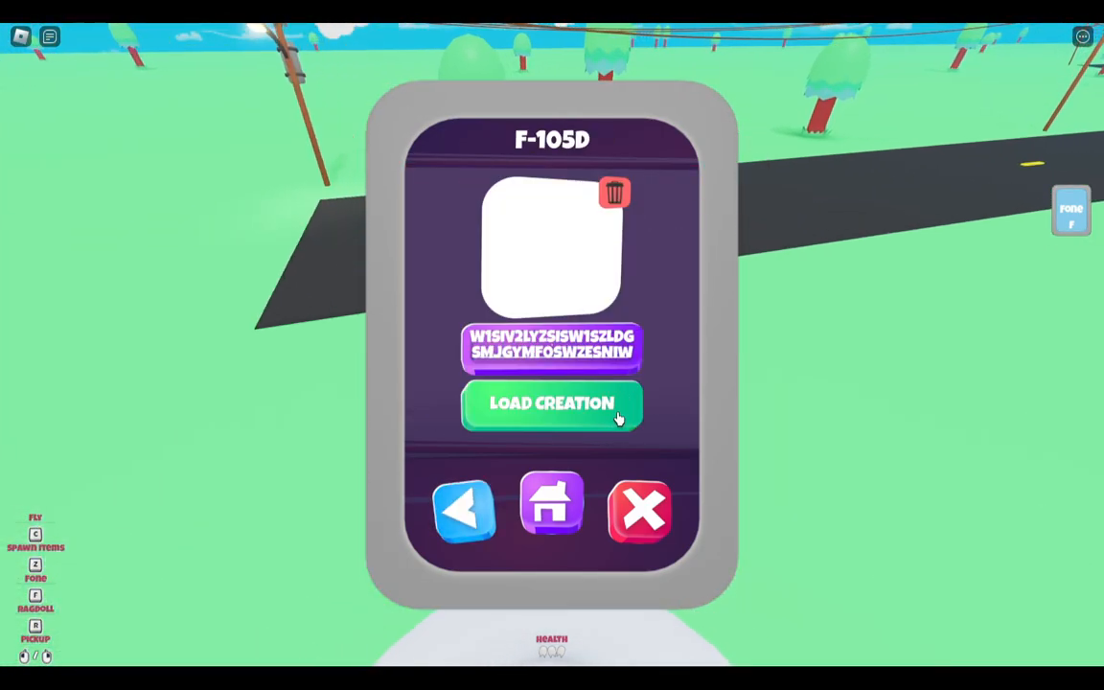
pyautogui.click(551, 403)
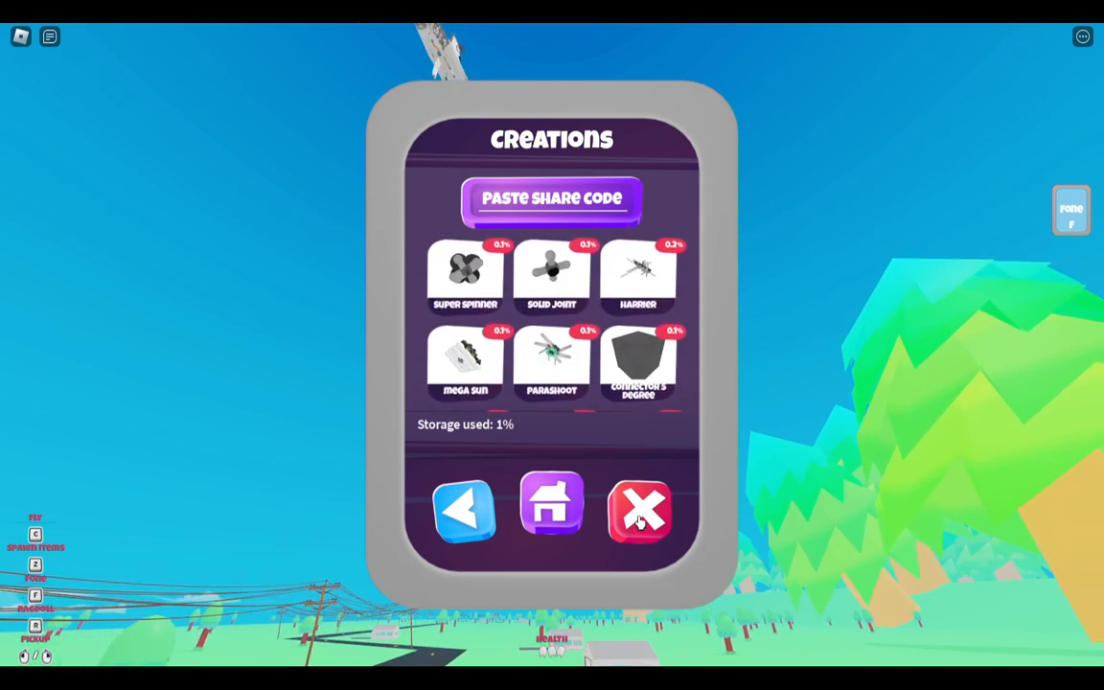
# Close Creations, fly the F-105D fast over the landscape, then reopen the Fone.
pyautogui.click(640, 510)
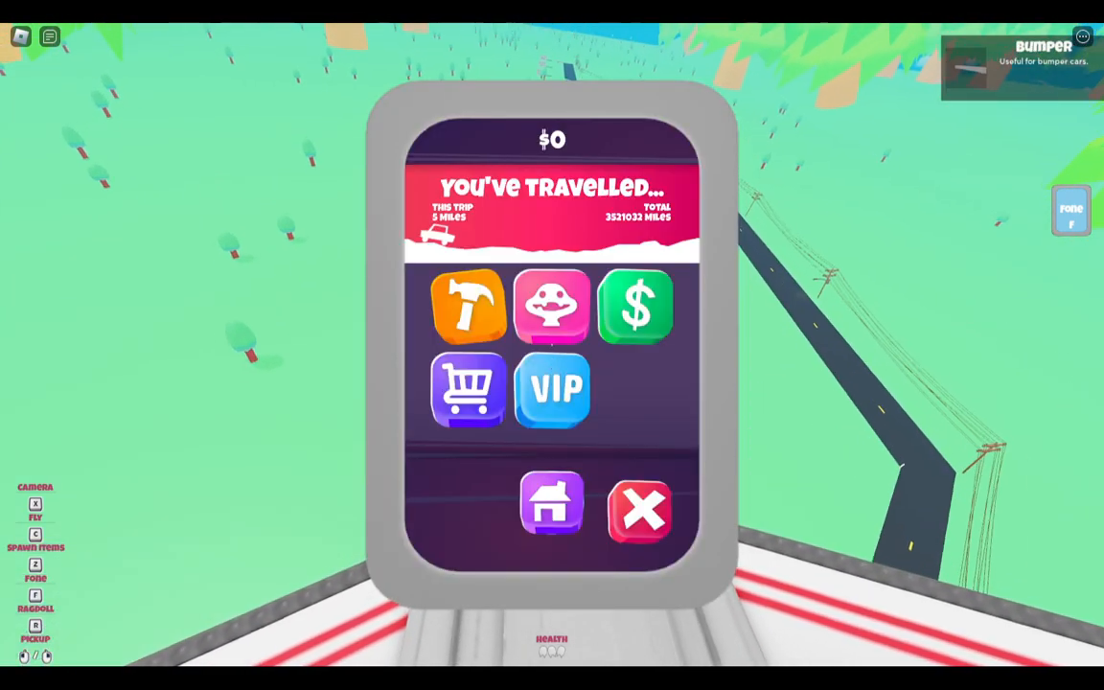
pyautogui.click(641, 511)
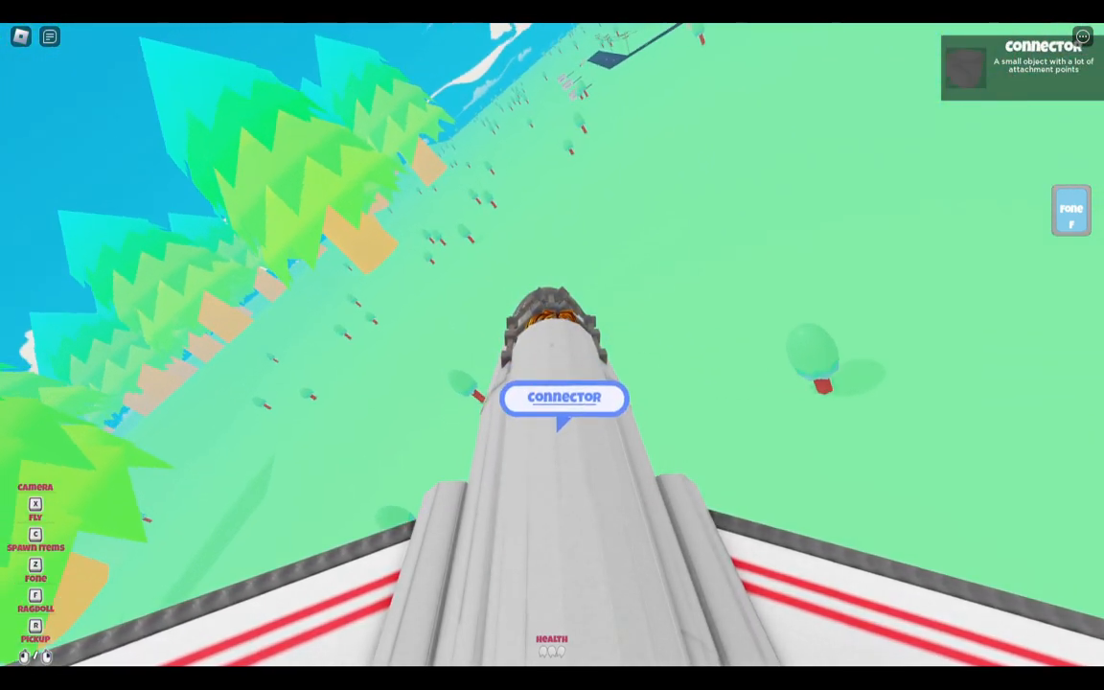
pyautogui.click(1071, 209)
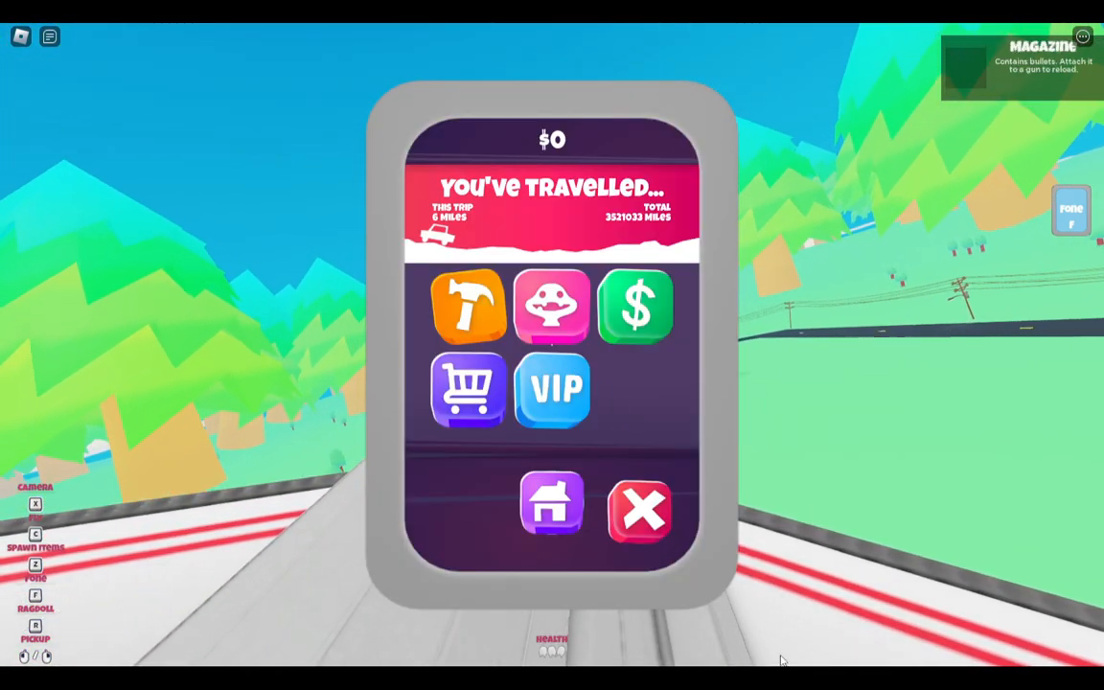